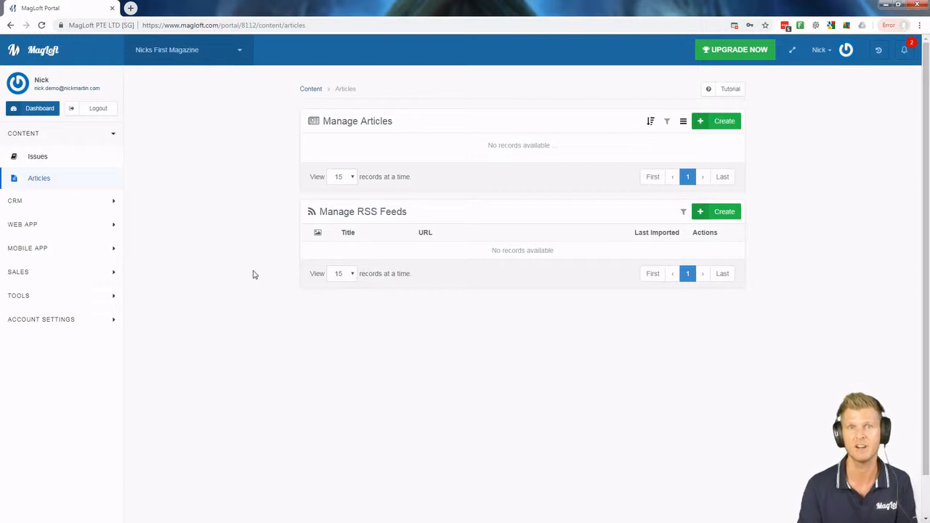
pyautogui.moveTo(302, 273)
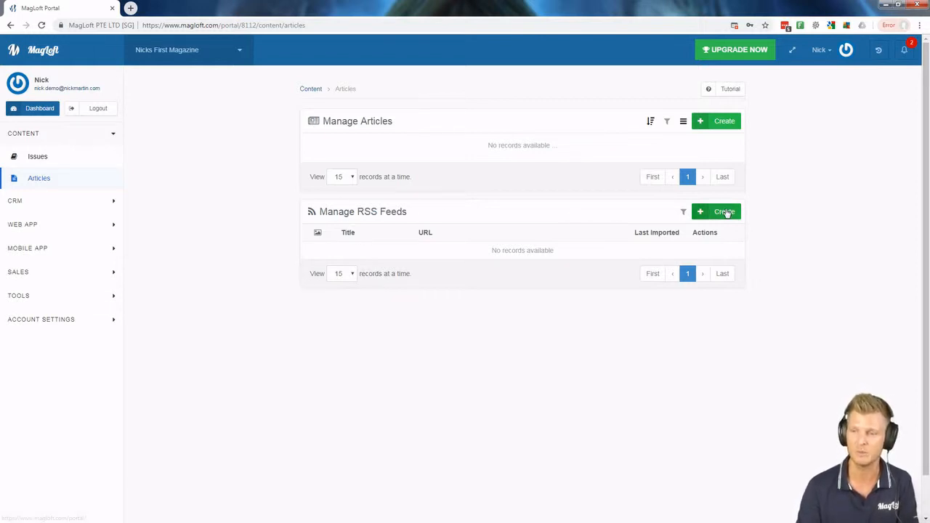
pyautogui.click(719, 212)
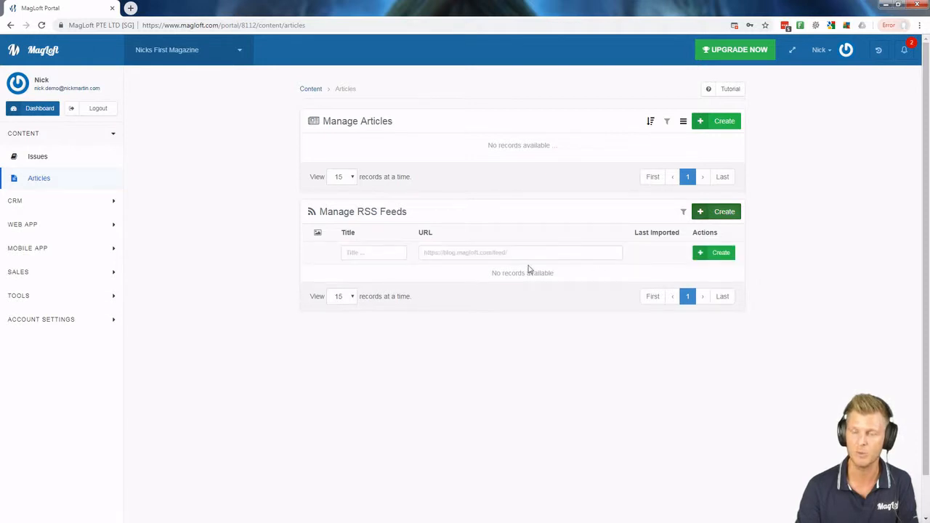
pyautogui.click(374, 253)
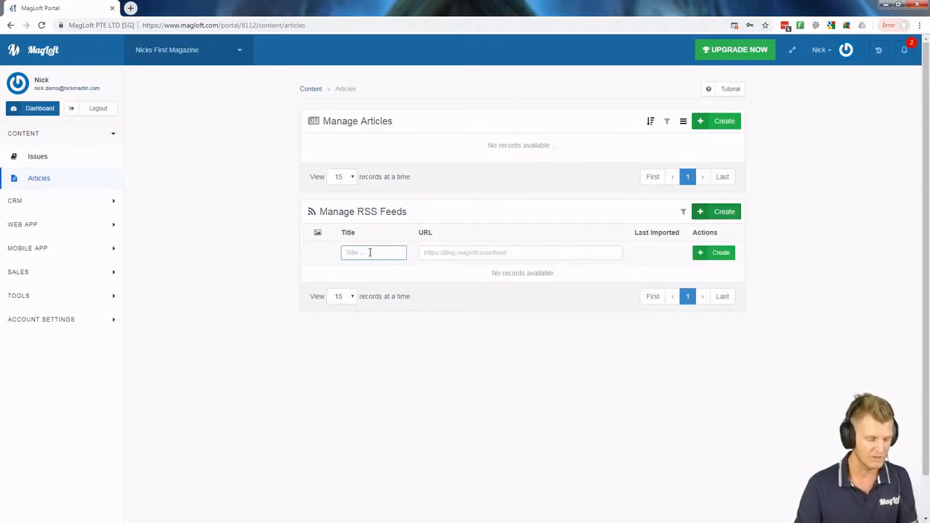
pyautogui.write('Blog')
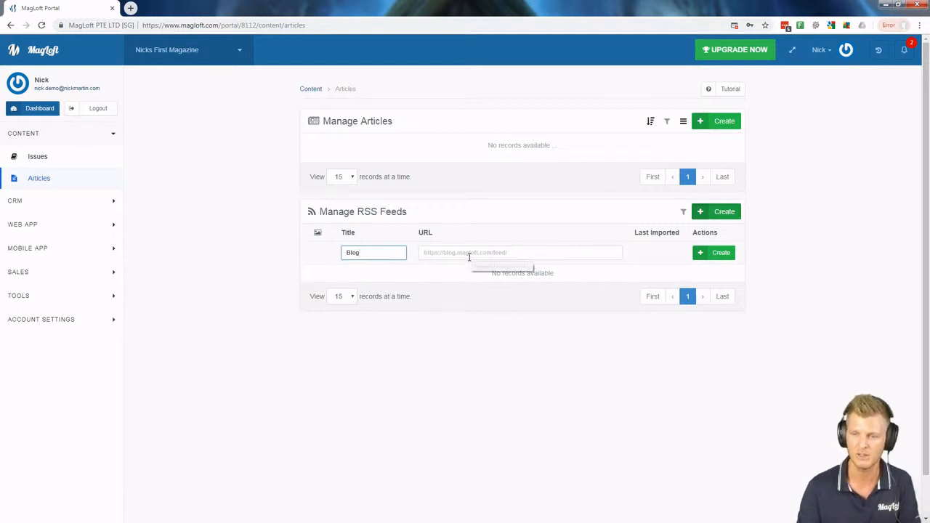
pyautogui.click(521, 253)
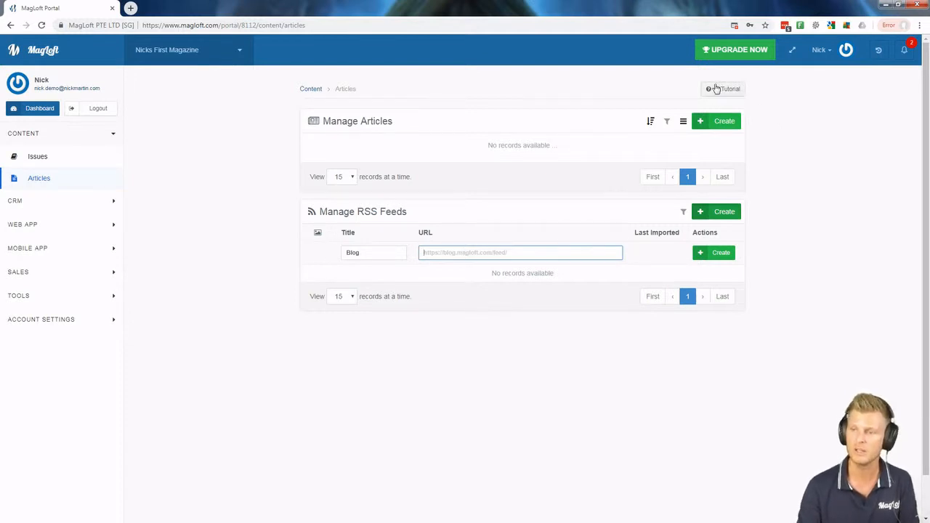
pyautogui.moveTo(734, 82)
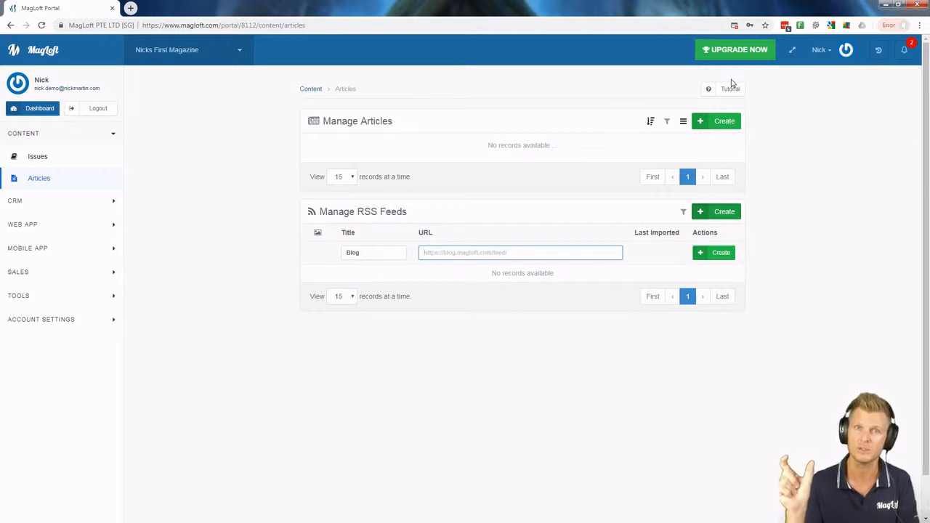
pyautogui.moveTo(649, 107)
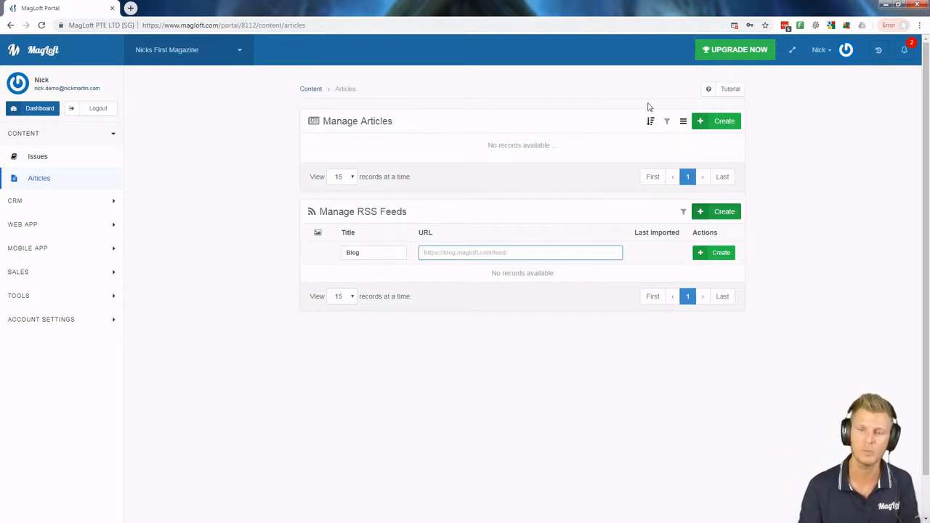
pyautogui.rightClick(520, 253)
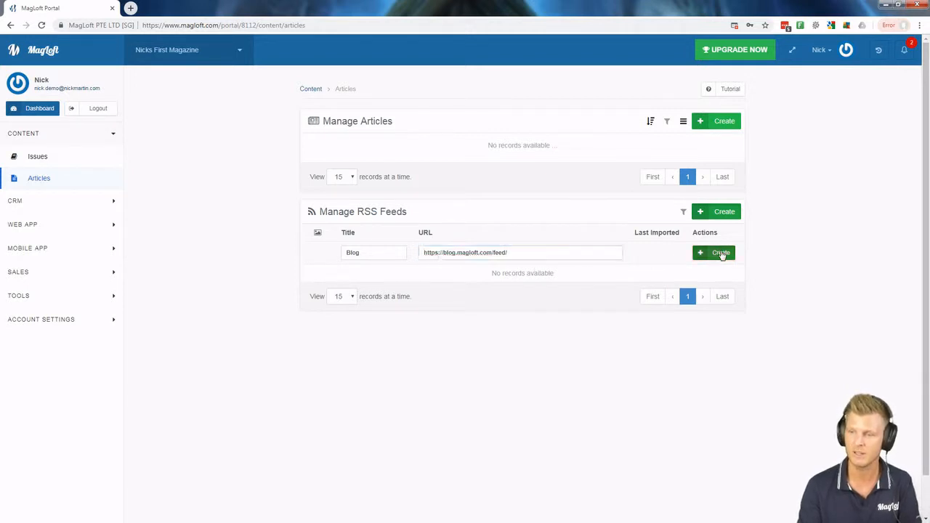
# Save the Blog feed and go to its detail page
pyautogui.click(721, 253)
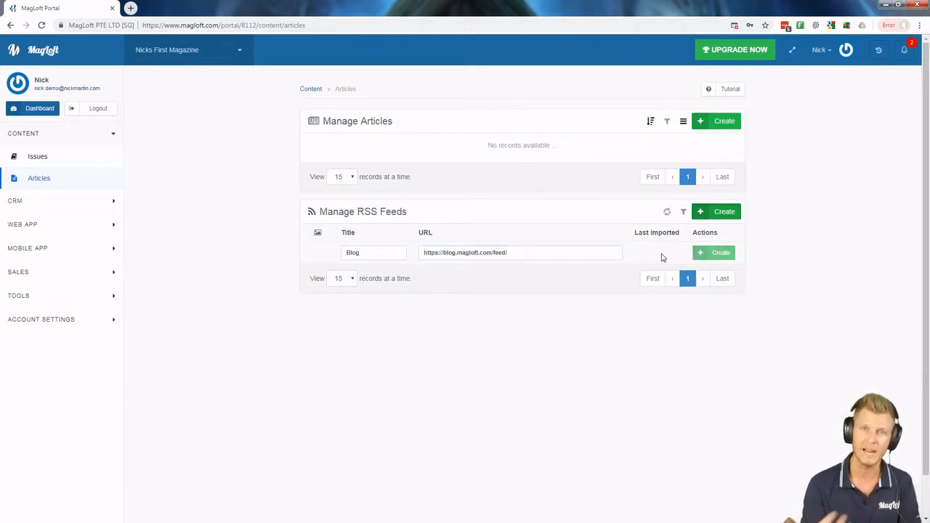
pyautogui.click(721, 253)
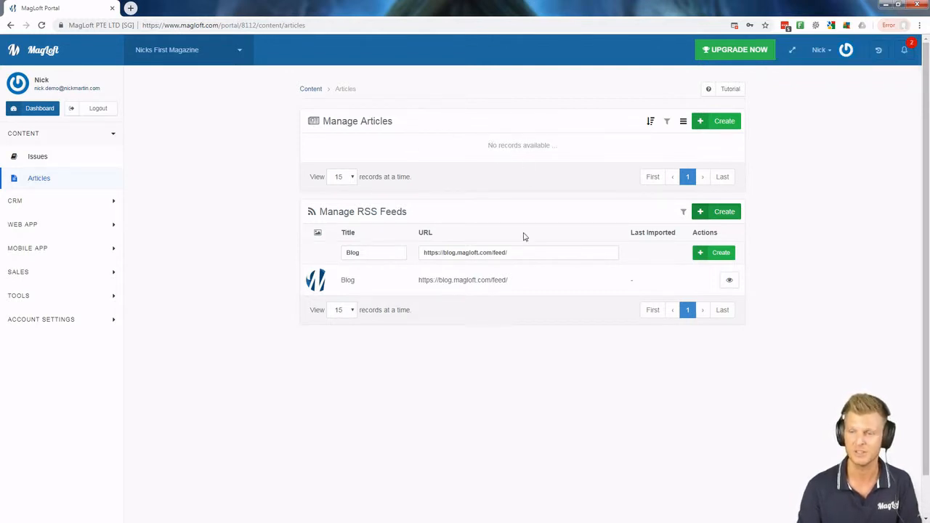
pyautogui.moveTo(648, 274)
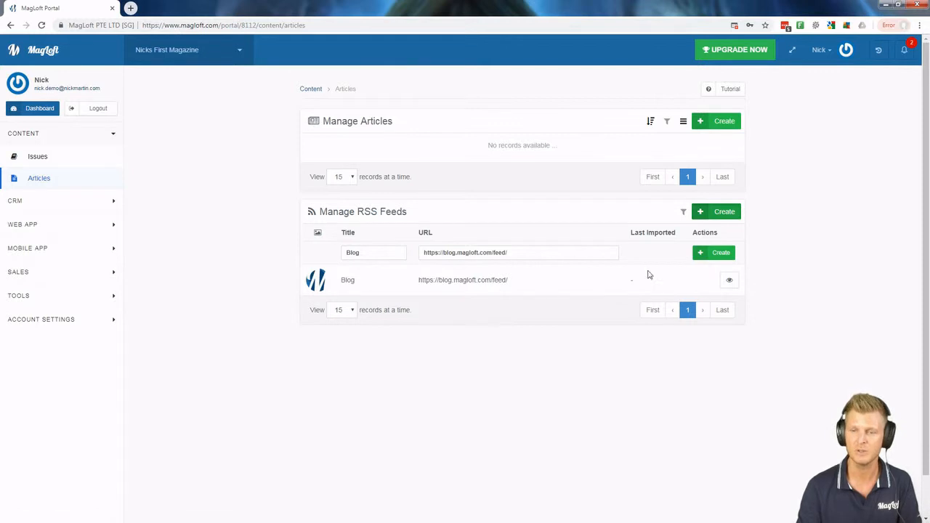
pyautogui.click(729, 279)
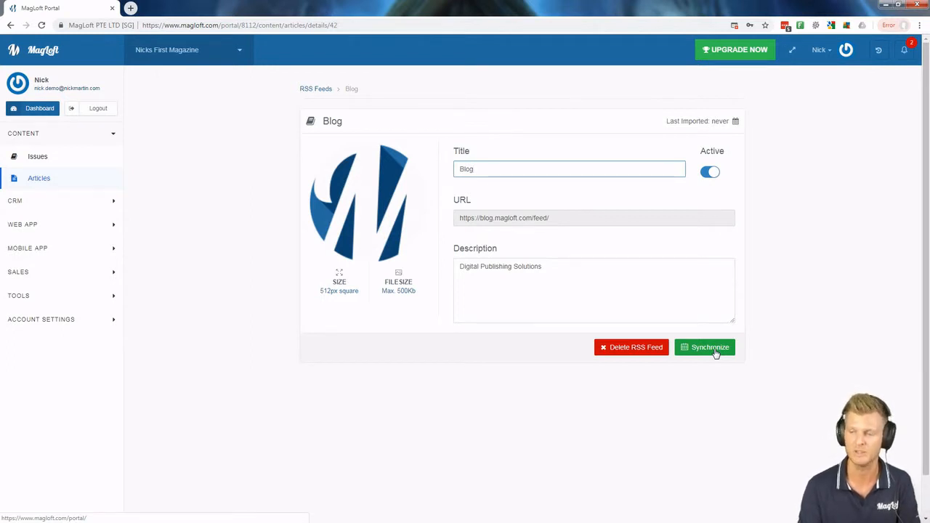
# Synchronize the Blog feed to import its articles
pyautogui.click(703, 346)
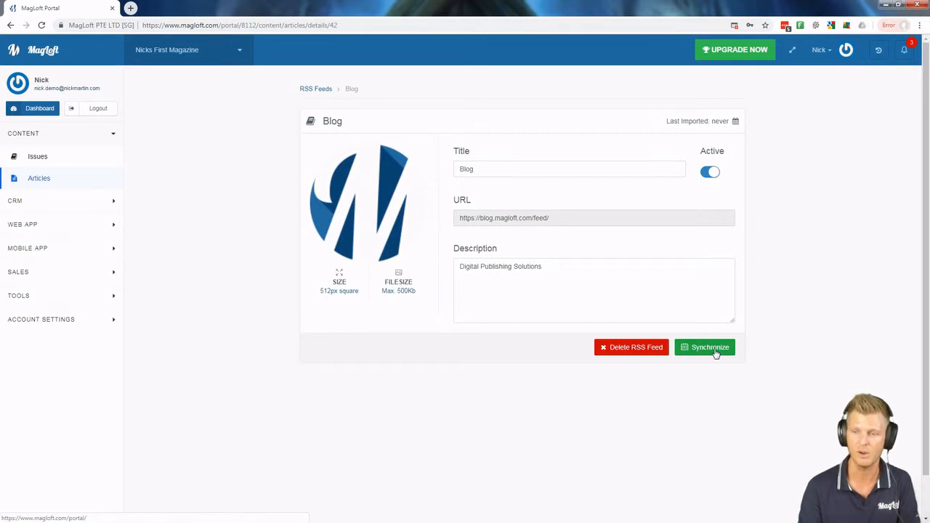
pyautogui.moveTo(320, 100)
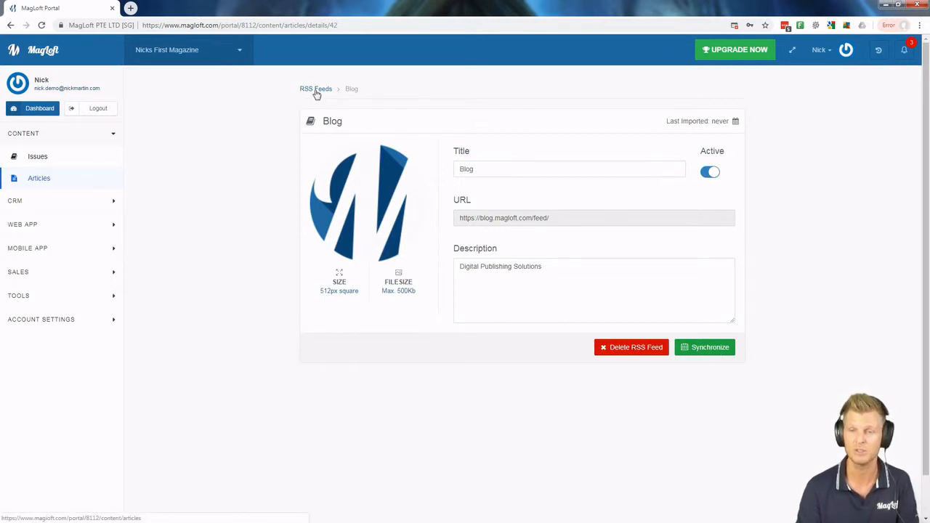
# Return to the Articles overview showing the imported blog article cards
pyautogui.click(316, 89)
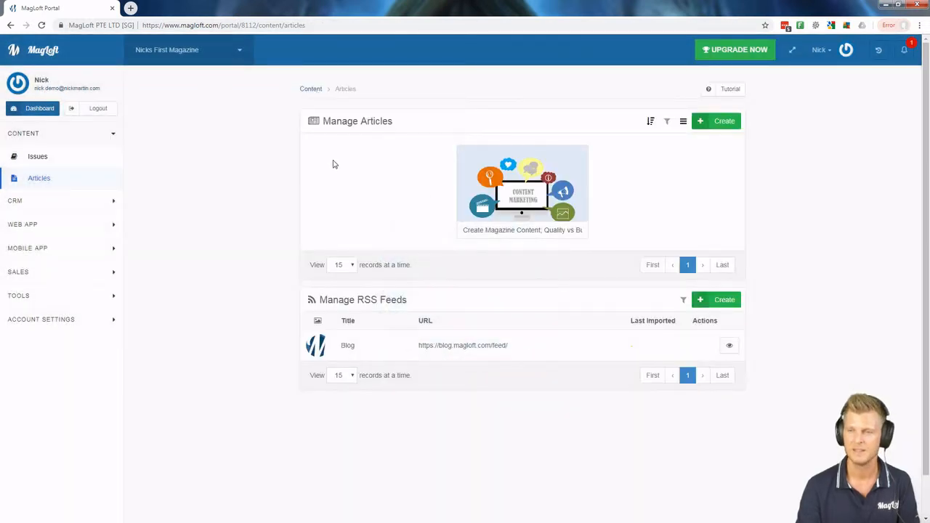
pyautogui.moveTo(522, 189)
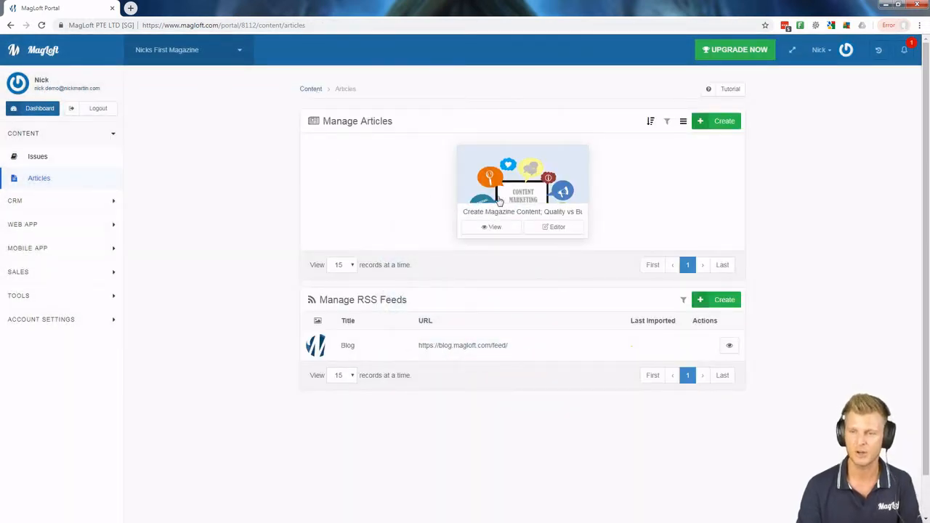
pyautogui.moveTo(396, 195)
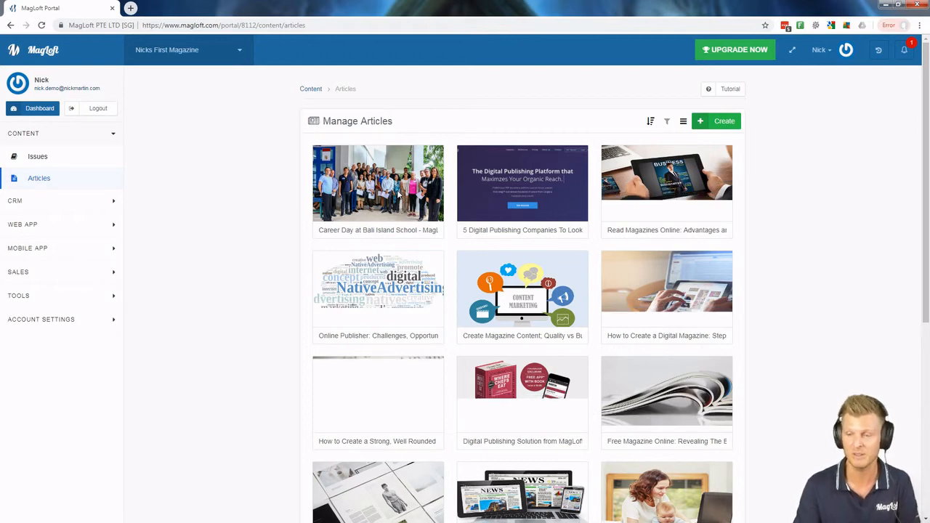
pyautogui.scroll(-3)
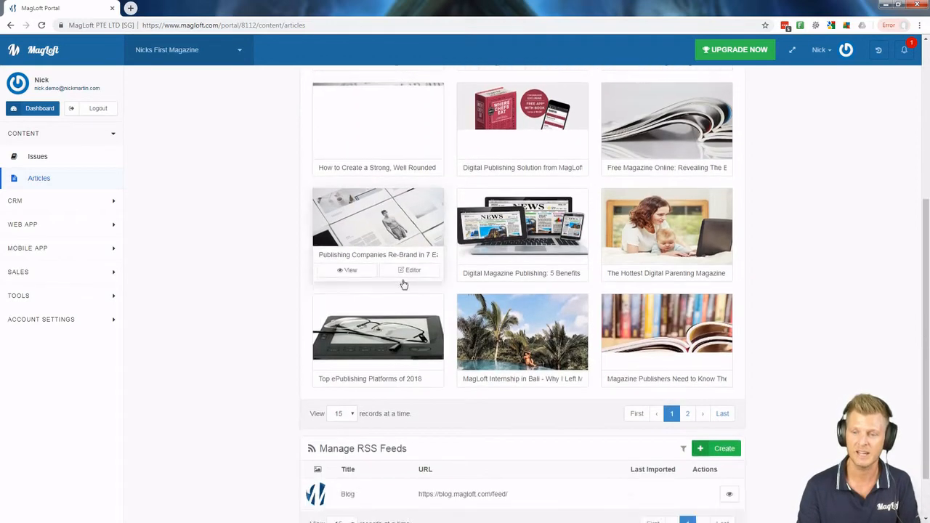
pyautogui.scroll(-3)
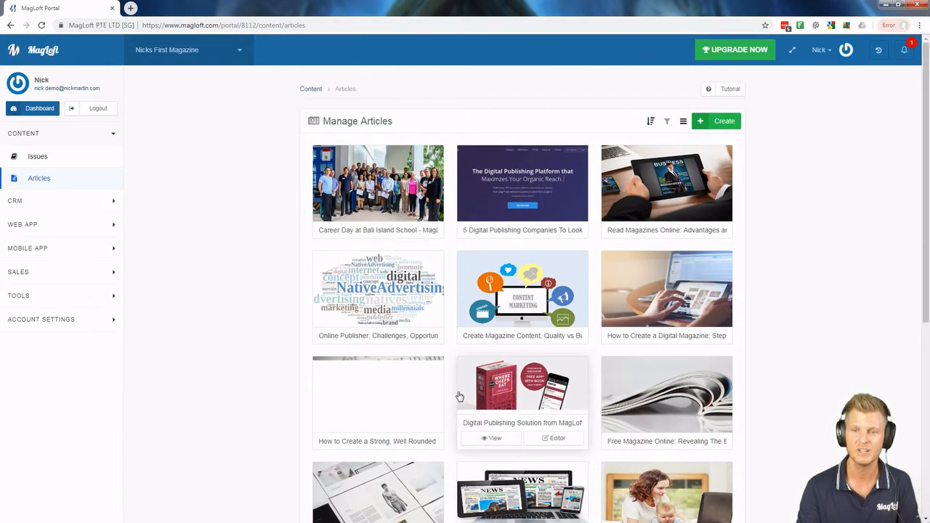
pyautogui.moveTo(247, 337)
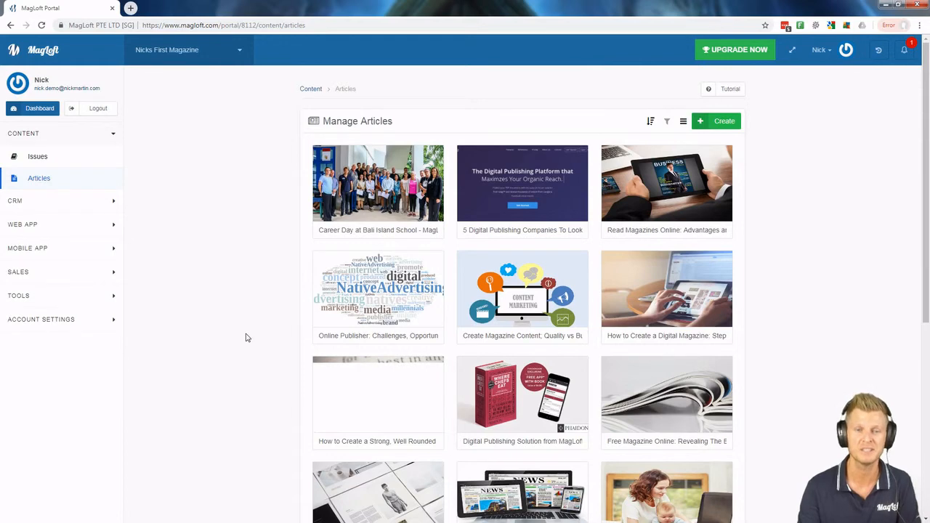